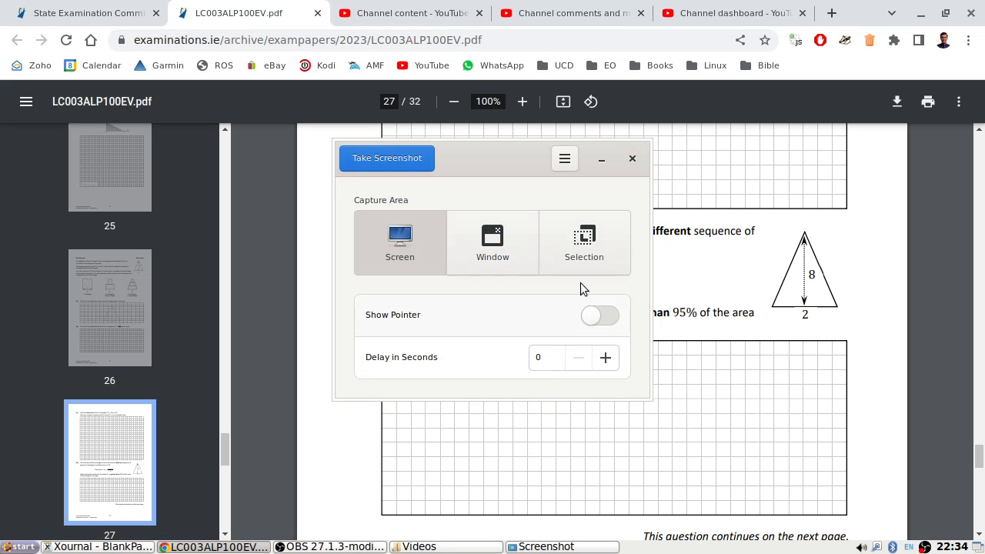
Take a selection screenshot of part (d) on page 27 of the exam PDF.
left_click(633, 158)
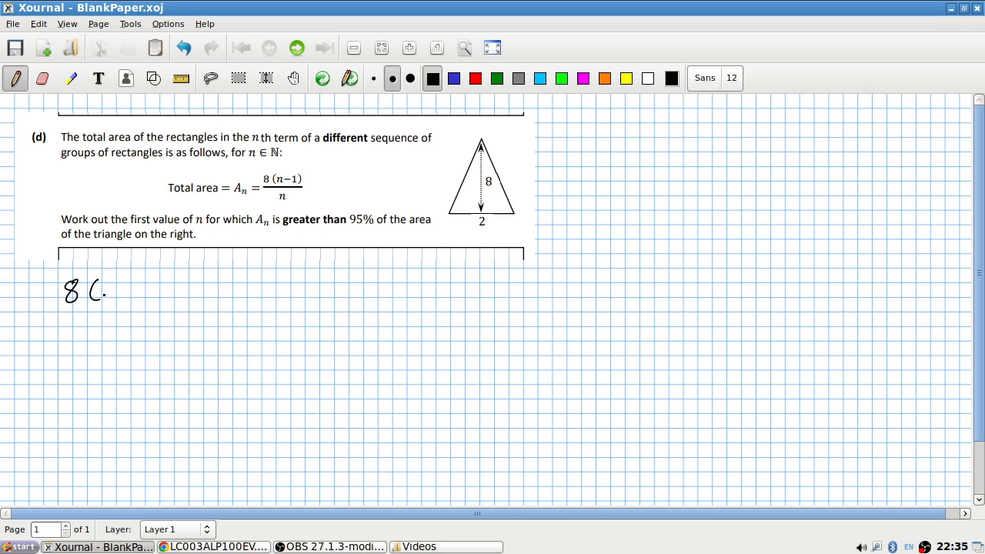
Handwrite the inequality 8(n−1)/n > 7.6 and note the triangle's area 8 beside the diagram.
left_click_drag(88, 289, 150, 289)
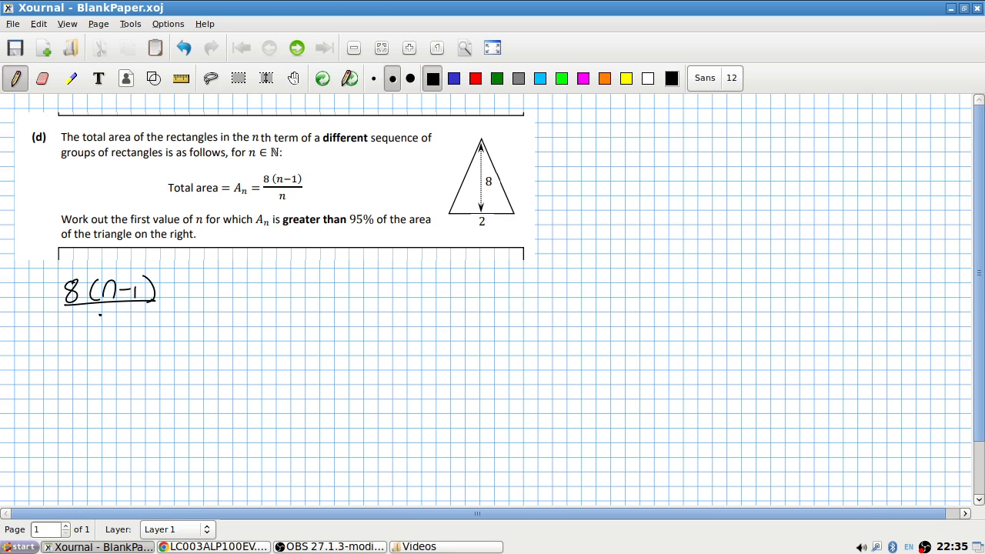
left_click_drag(100, 315, 112, 327)
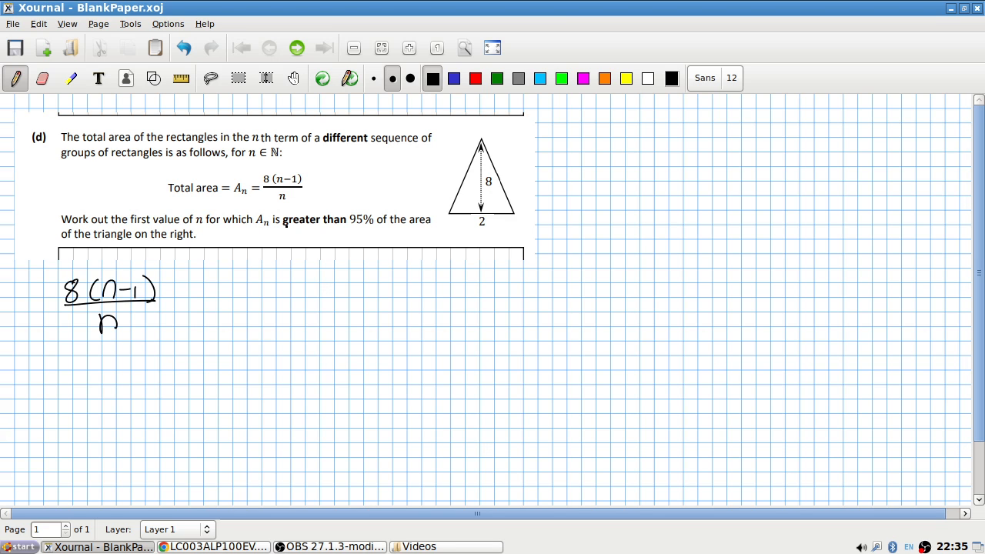
left_click_drag(215, 285, 192, 296)
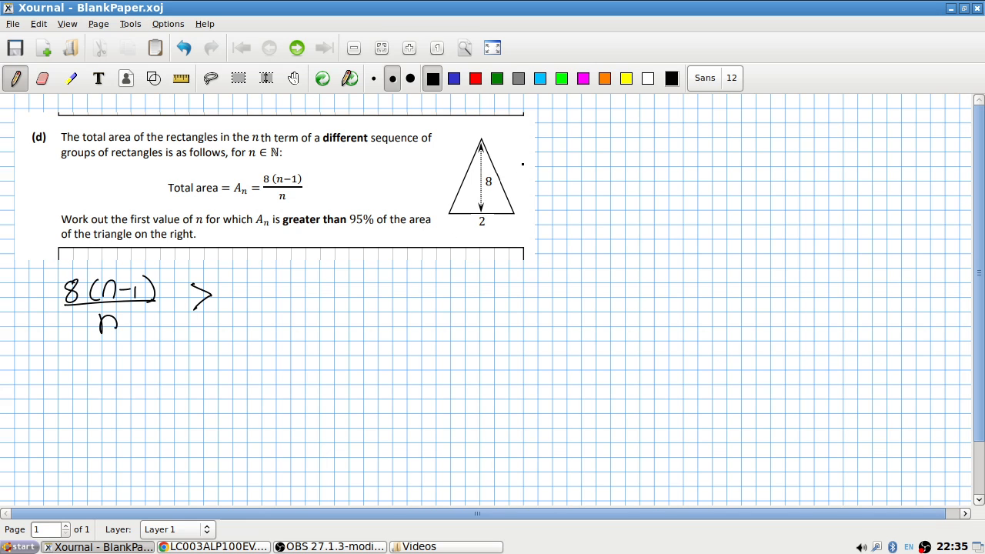
left_click_drag(516, 150, 532, 169)
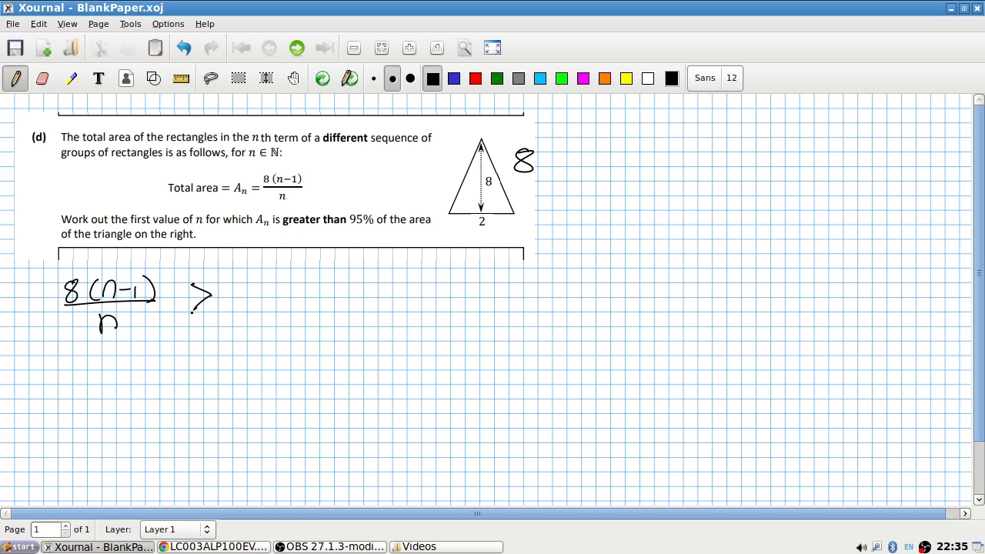
left_click(237, 299)
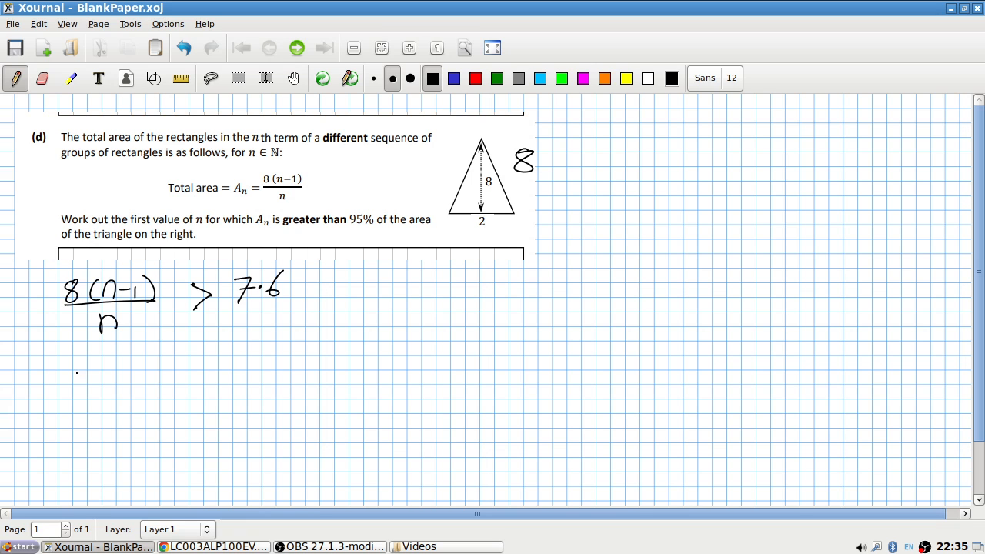
Expand to 8n − 8 > 7.6n, reduce to n > 20 and box n = 21.
left_click_drag(73, 373, 123, 373)
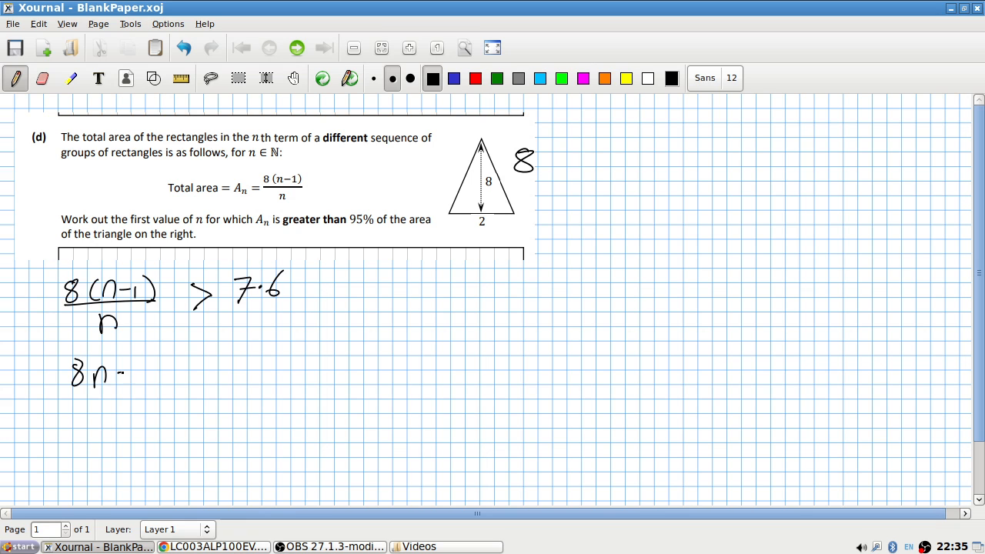
left_click_drag(119, 373, 154, 374)
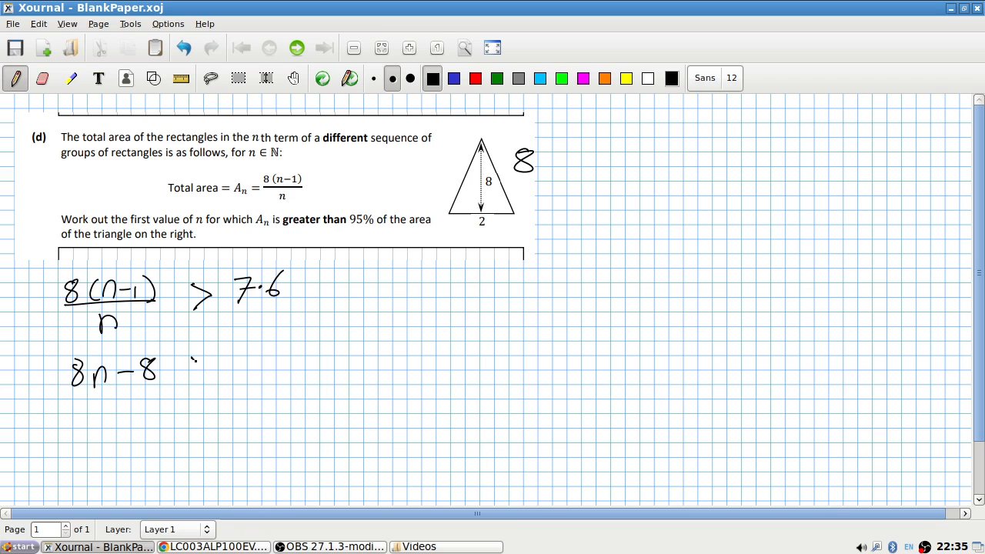
left_click_drag(189, 369, 277, 357)
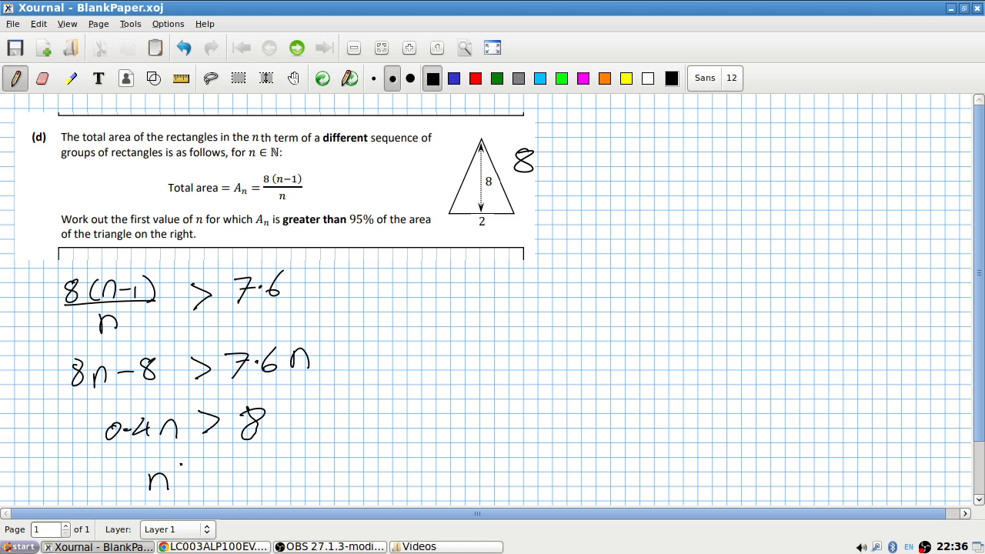
left_click_drag(185, 478, 247, 473)
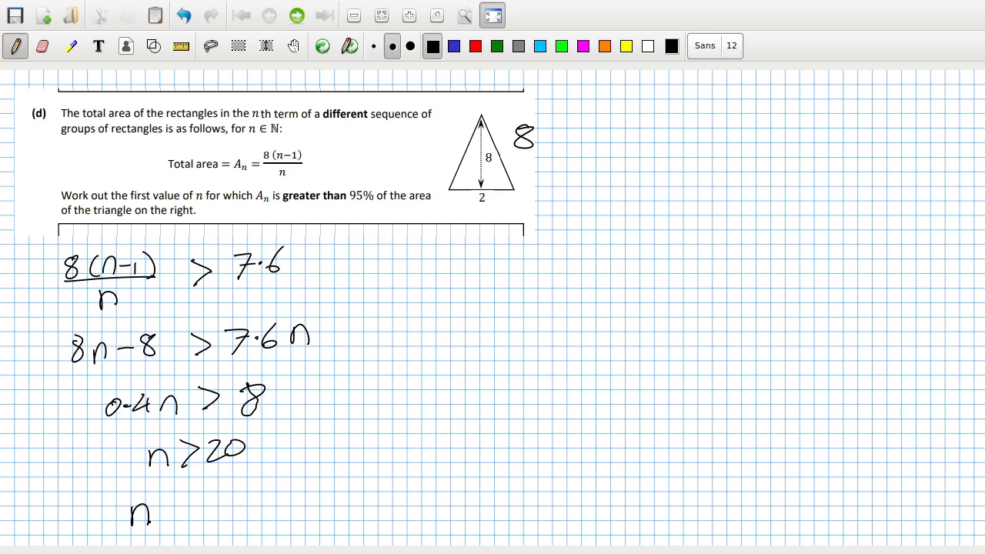
left_click_drag(139, 508, 246, 531)
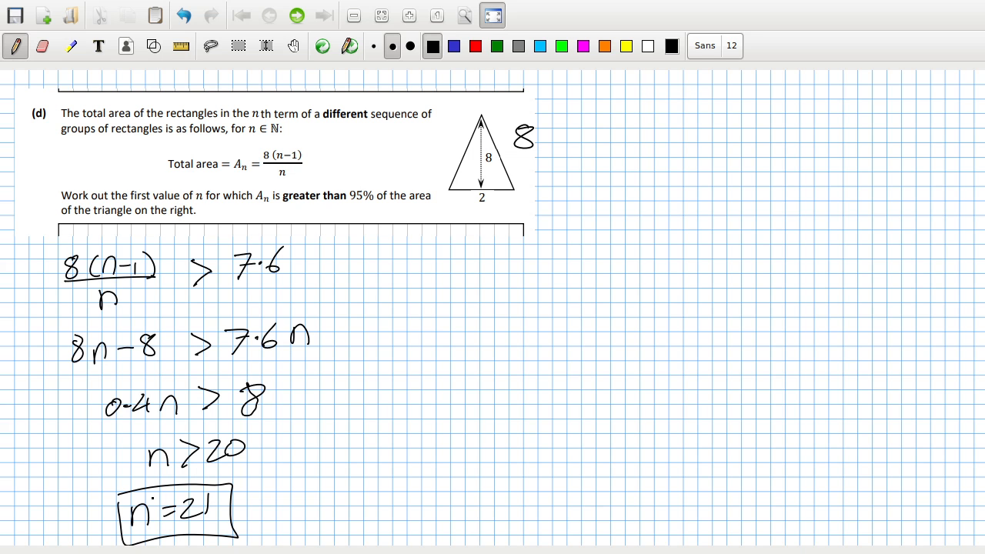
left_click(205, 546)
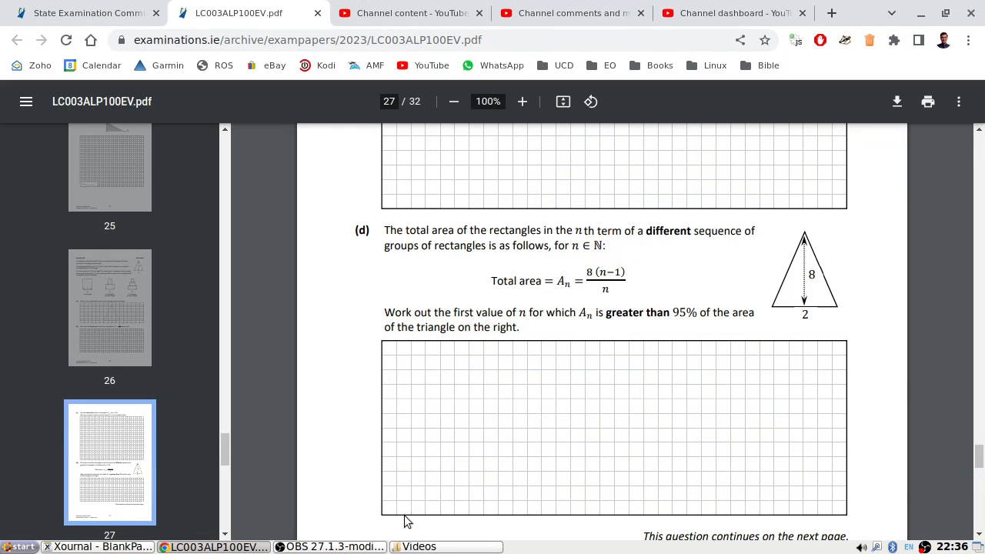
Scroll to page 28 and screenshot part (e) with the pyramid diagrams.
scroll("down", 3)
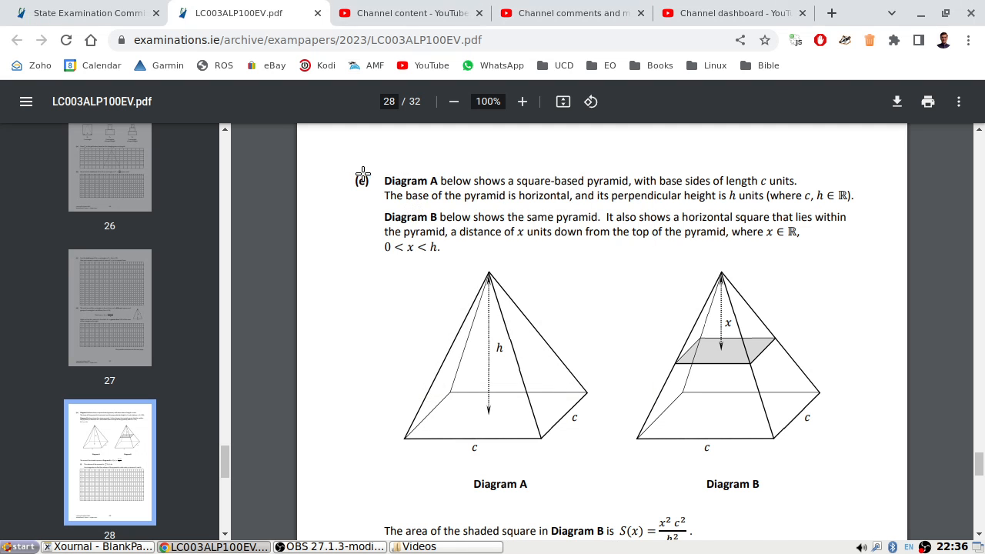
mouse_move(751, 428)
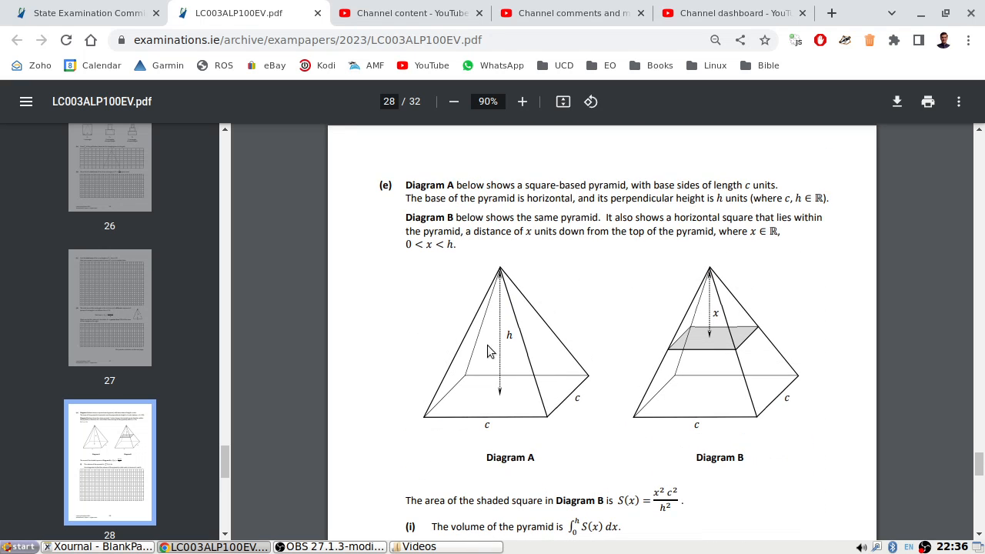
mouse_move(551, 151)
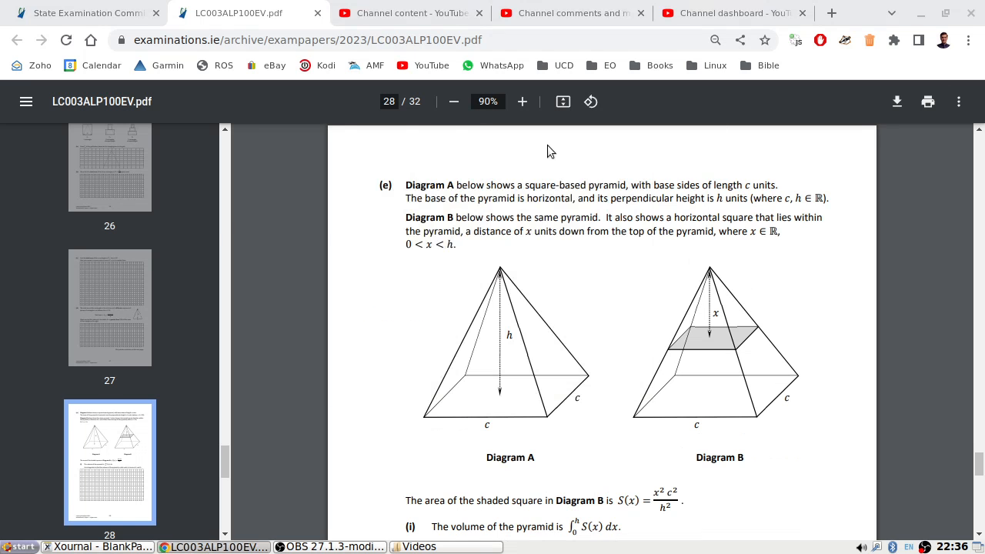
left_click(453, 101)
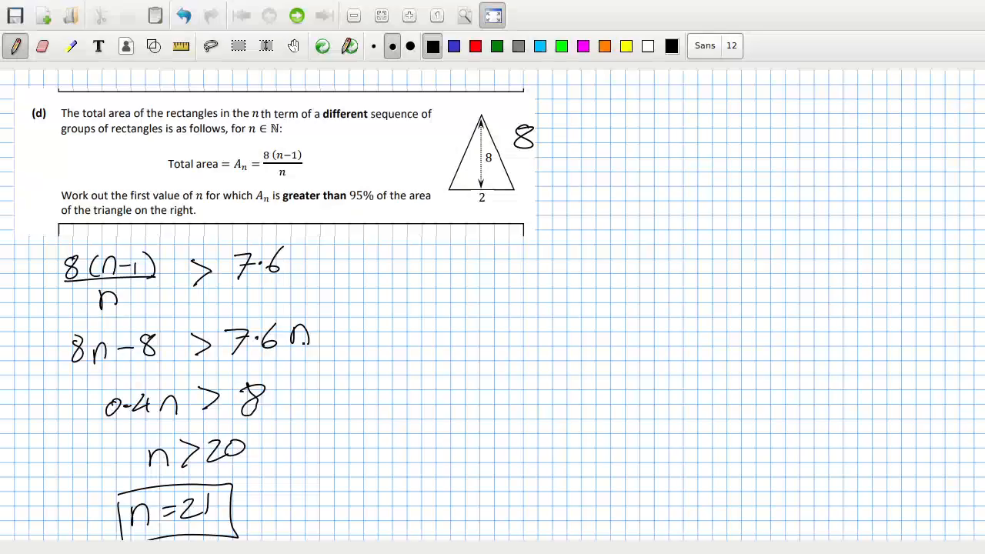
Paste part (e) onto a fresh Xournal page and select the blue pen.
left_click(99, 23)
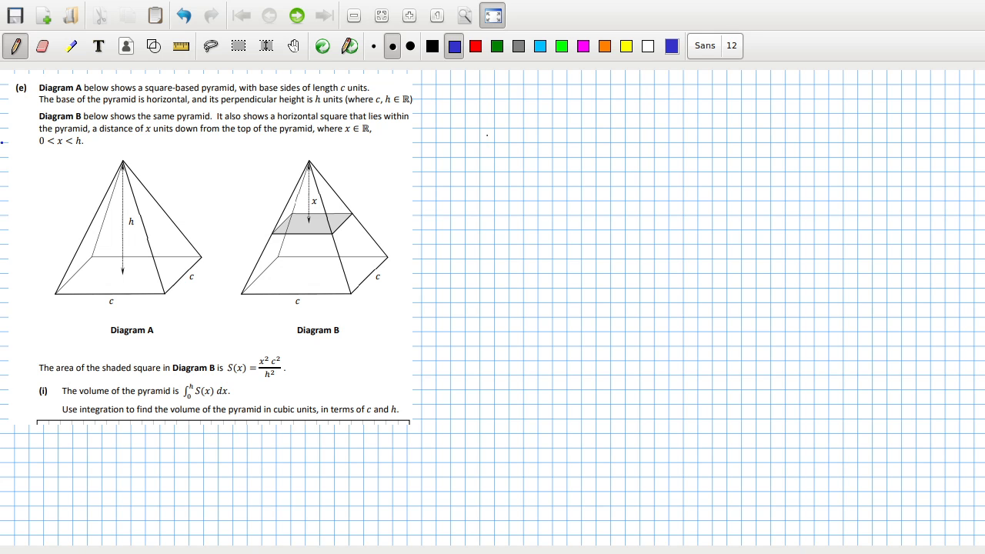
In blue, write the integral of c²x²/h² dx, factor out c²/h² and simplify to (1/3)c²h.
left_click_drag(54, 443, 58, 493)
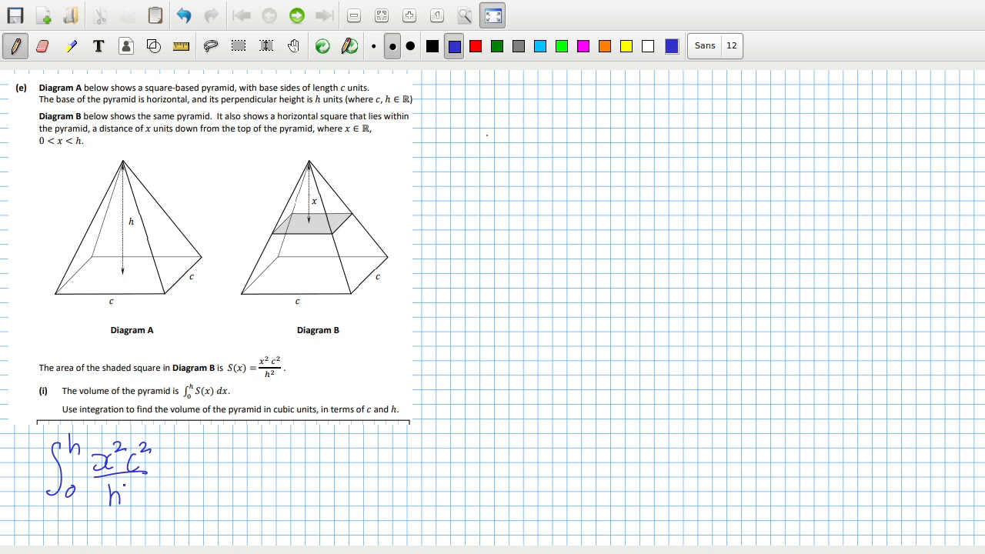
type("dx")
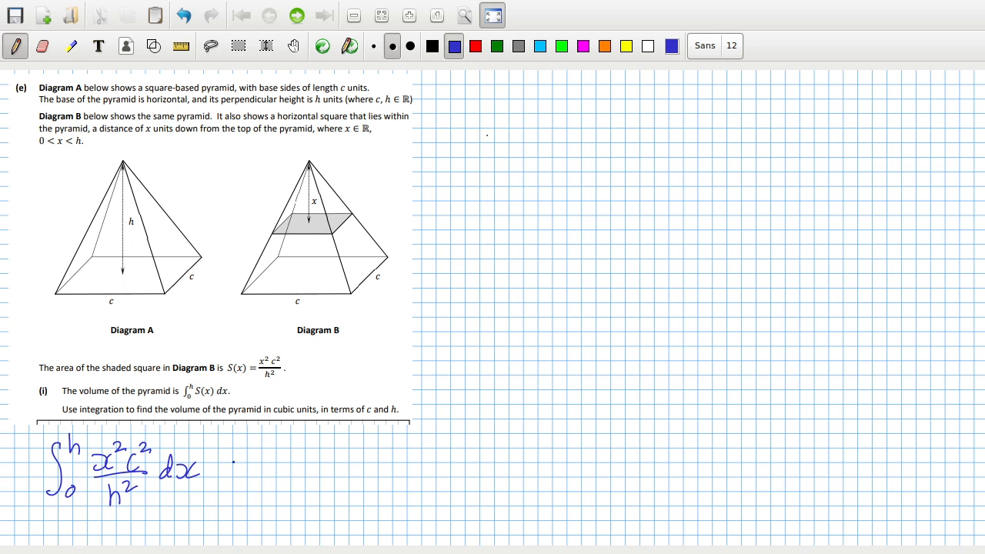
type("= c²/h² ∫₀ʰ x²dx")
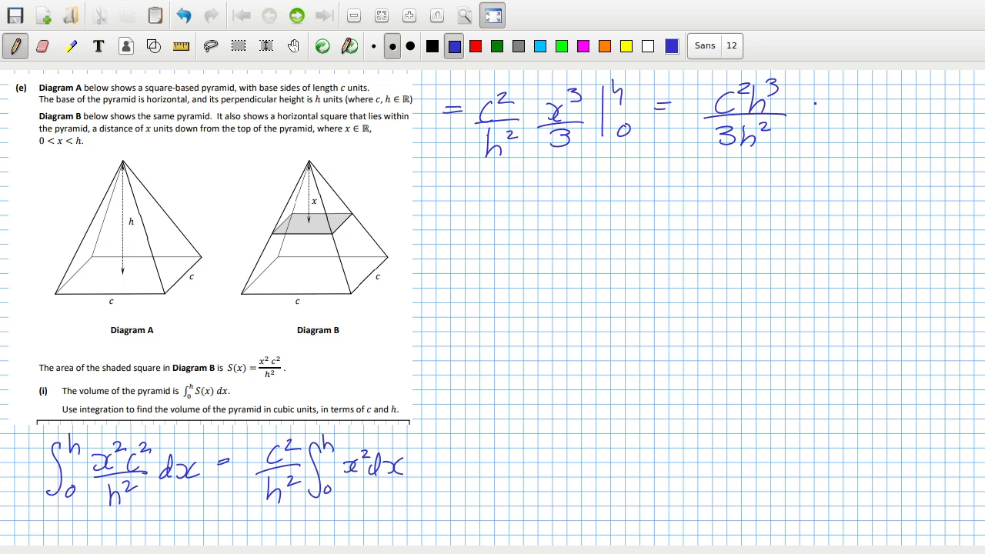
left_click_drag(827, 100, 866, 123)
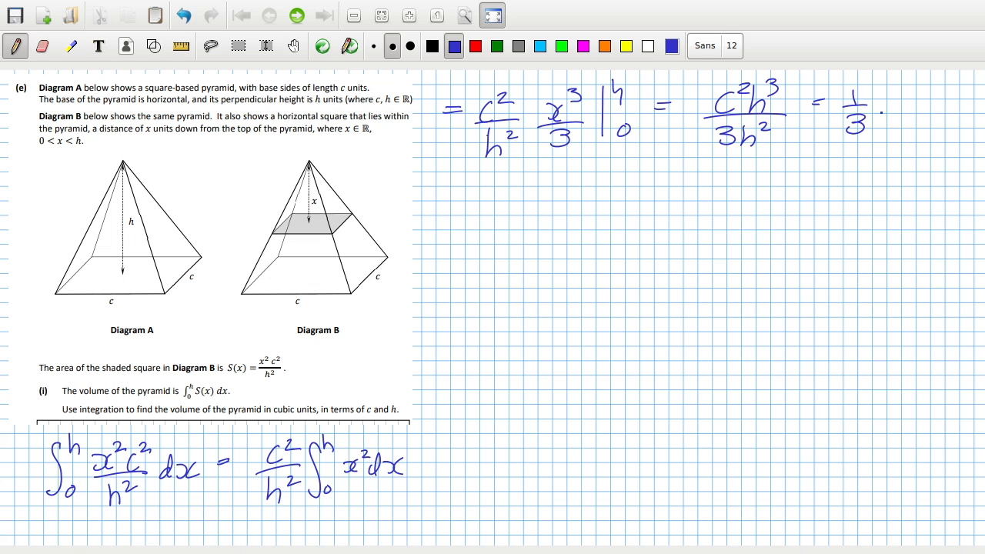
type("c²h")
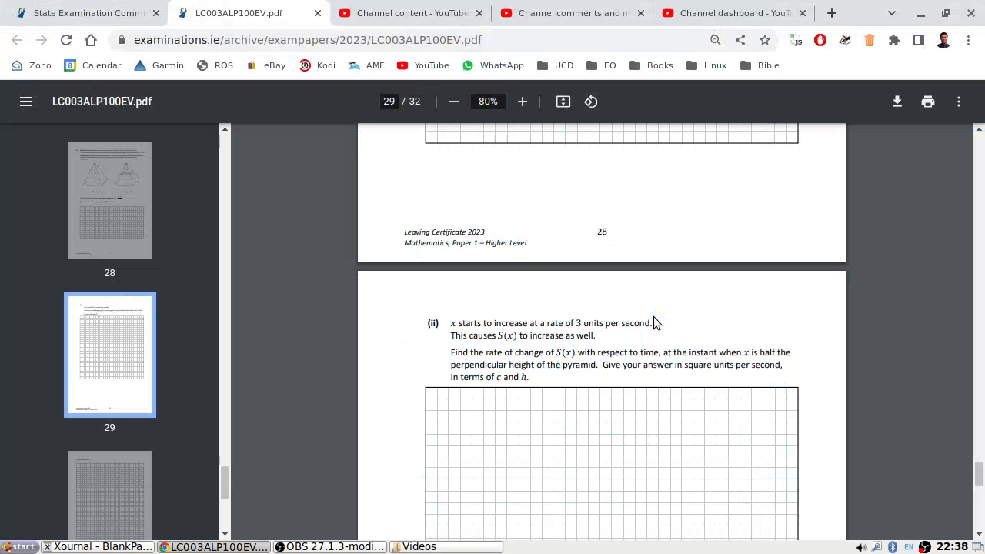
mouse_move(654, 316)
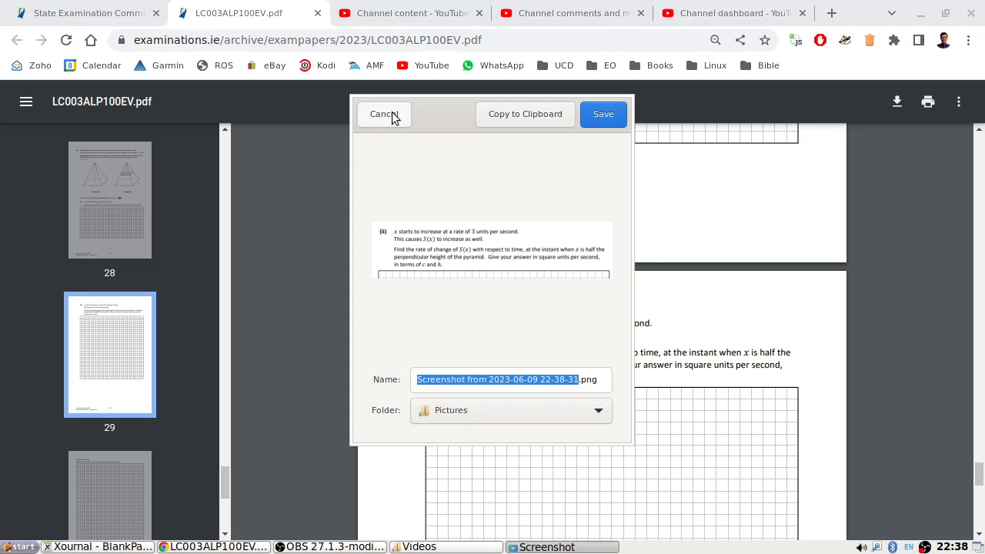
Screenshot part (ii) on rates and dismiss the screenshot save prompt.
left_click(384, 114)
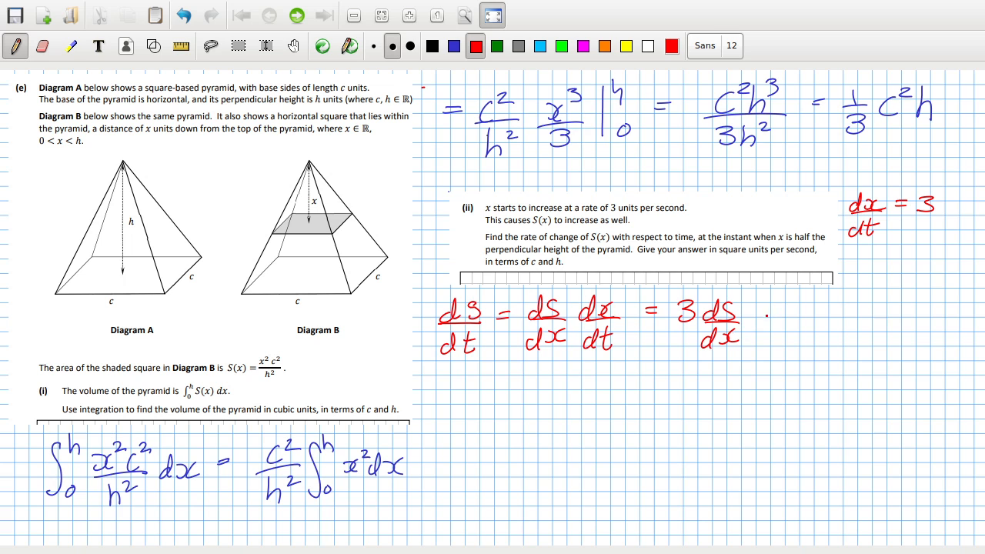
In red, apply the chain rule with dx/dt = 3 and evaluate at x = h/2, cancelling the twos.
type("= ?")
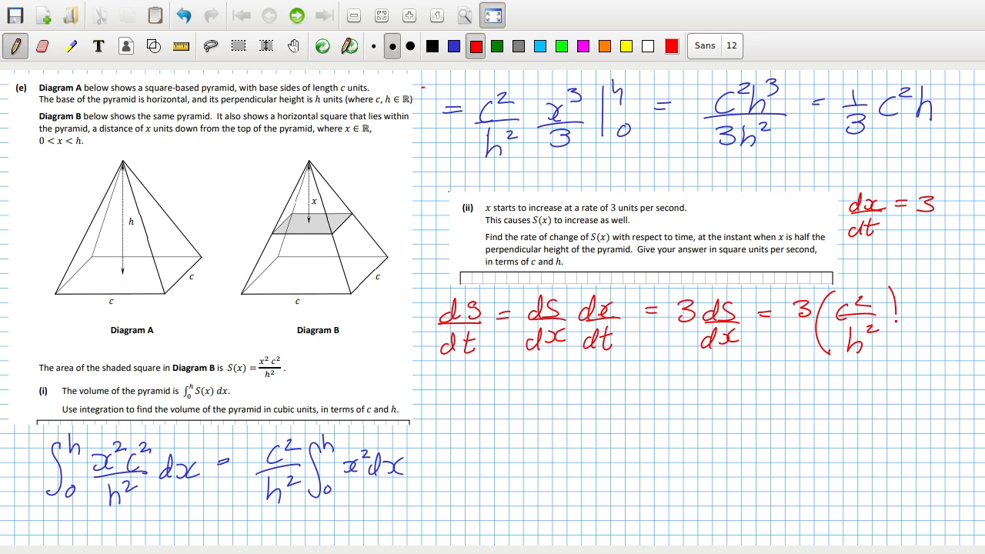
type("2x")
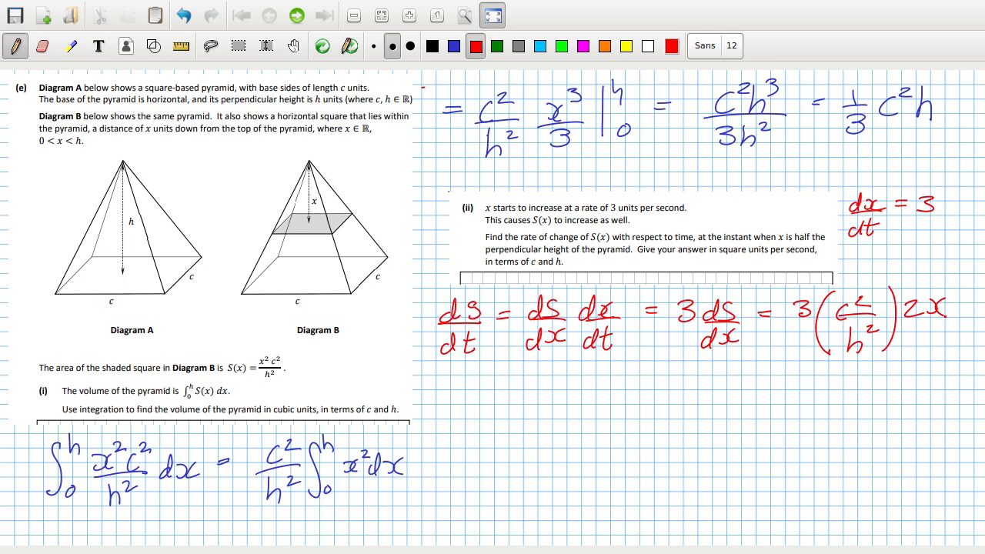
left_click_drag(447, 384, 477, 393)
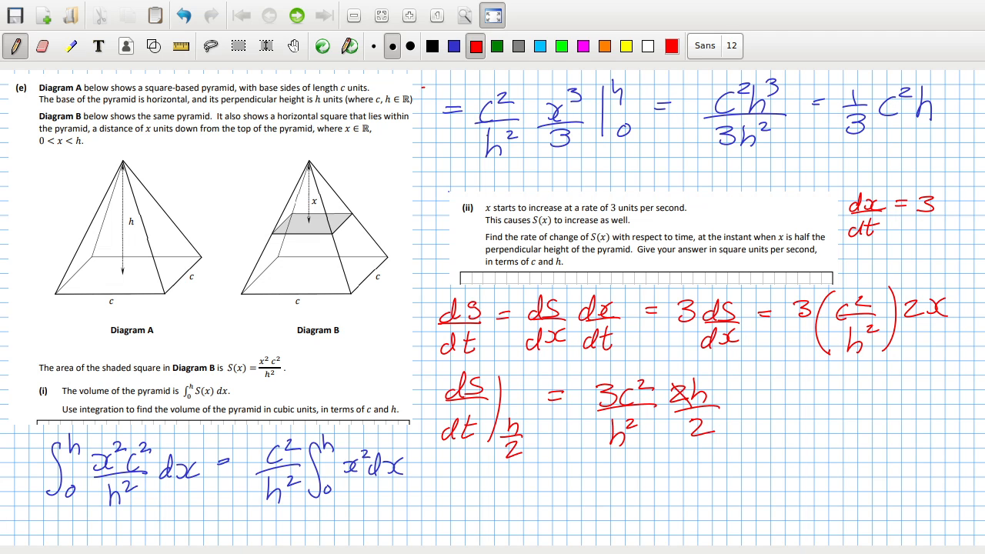
left_click_drag(677, 393, 720, 431)
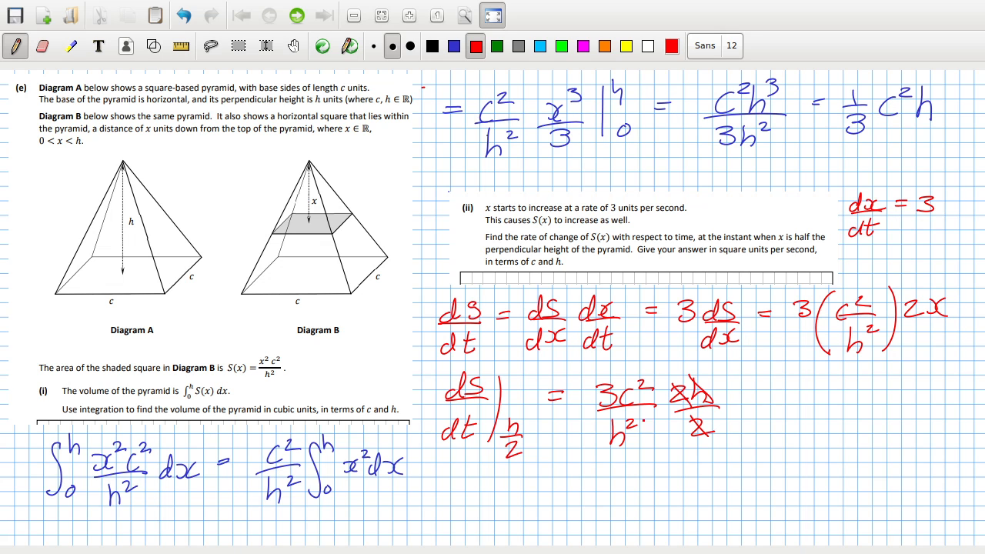
type("= 3")
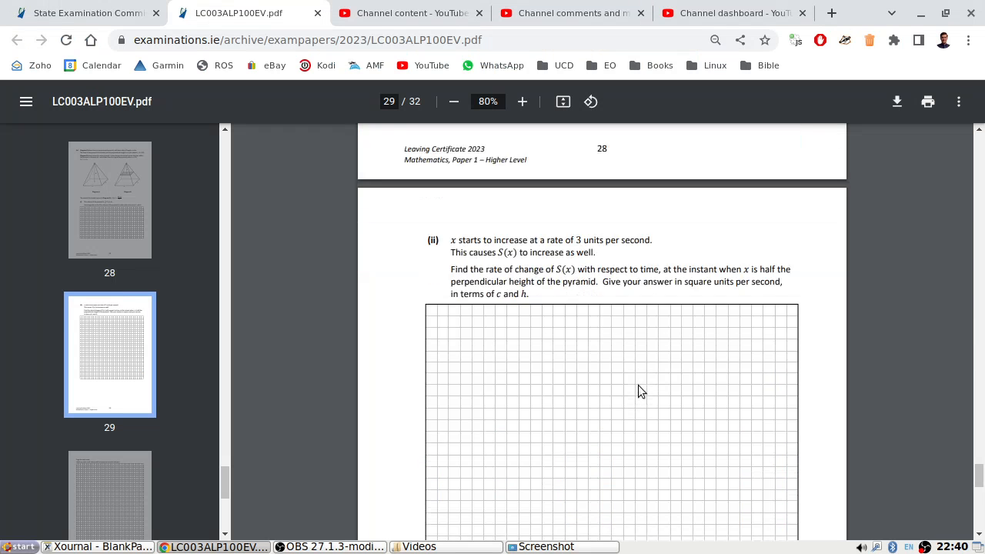
scroll("down", 3)
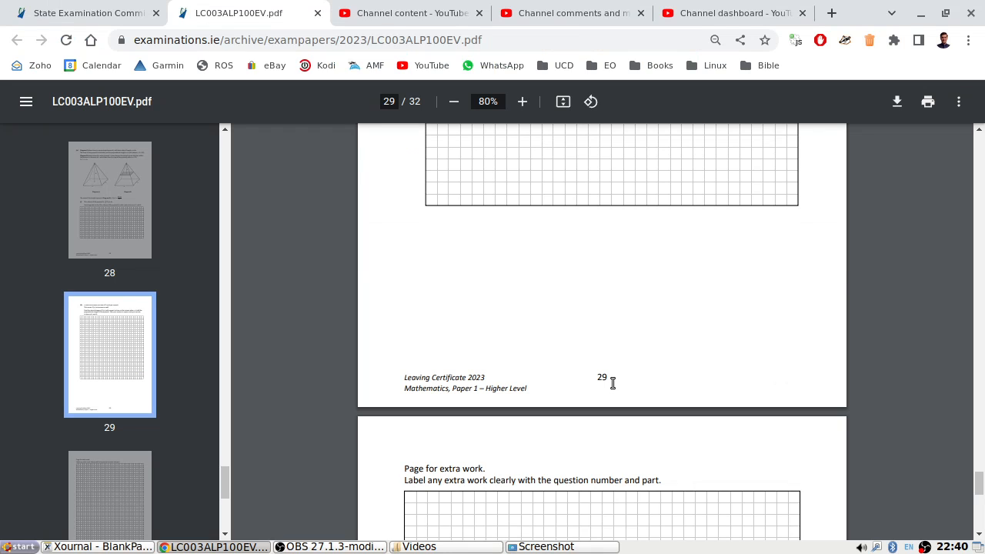
mouse_move(620, 420)
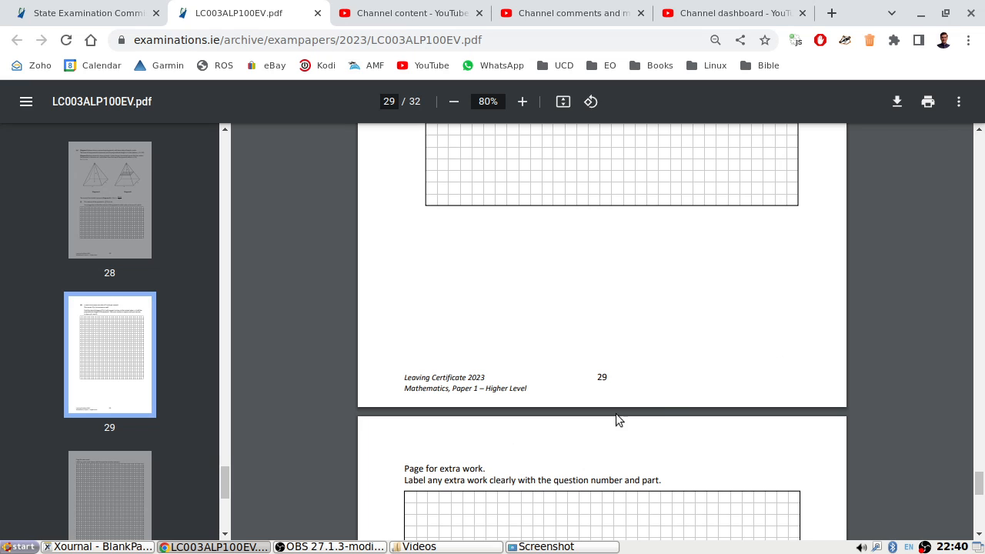
mouse_move(636, 437)
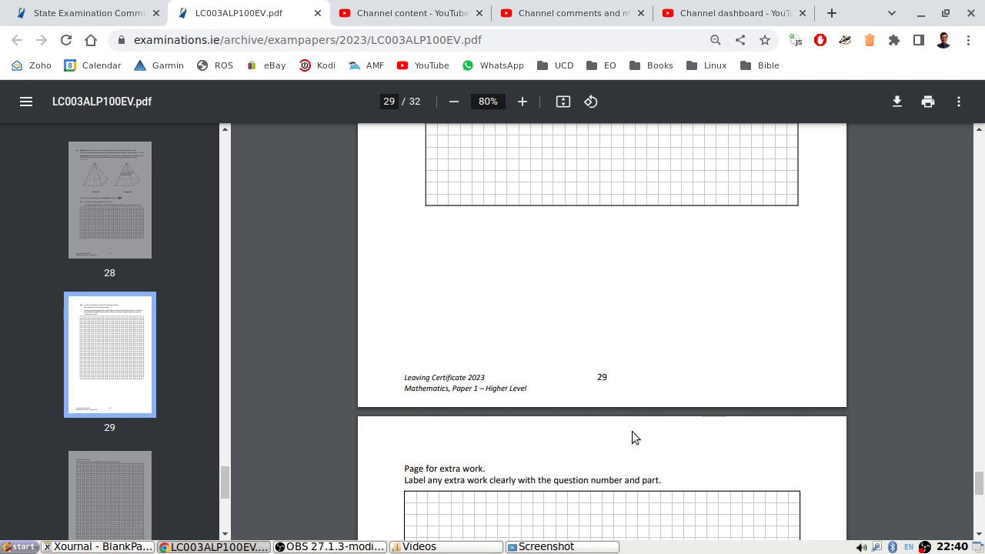
mouse_move(687, 484)
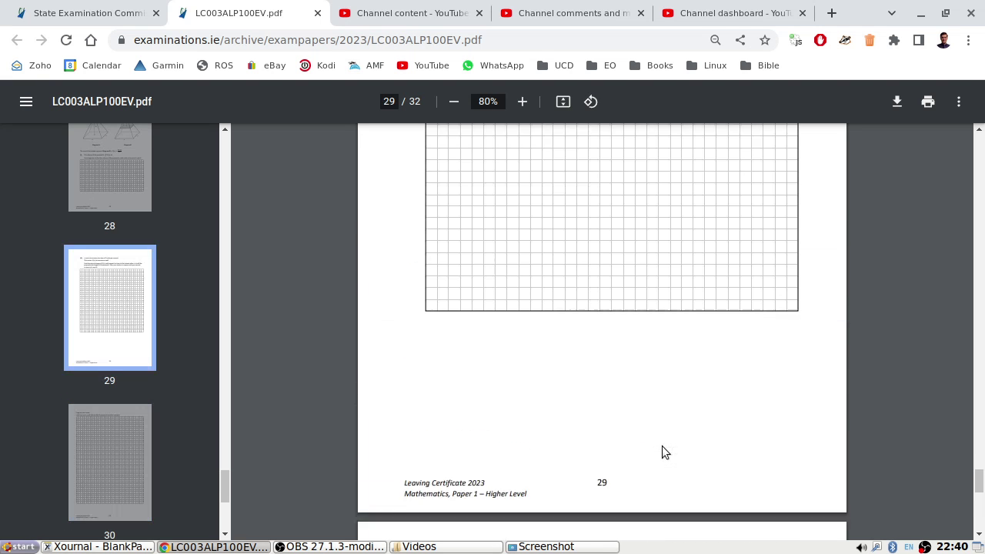
scroll("down", 3)
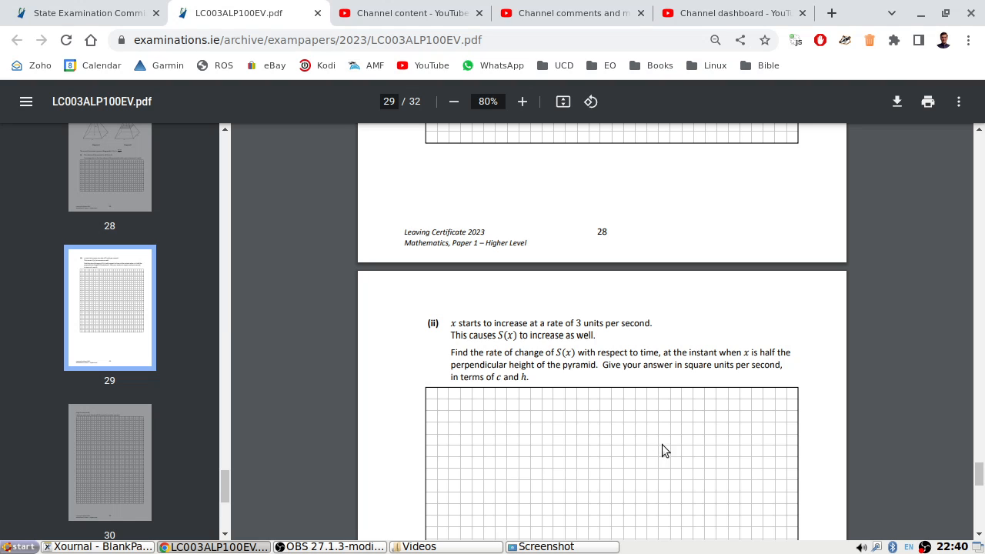
mouse_move(581, 486)
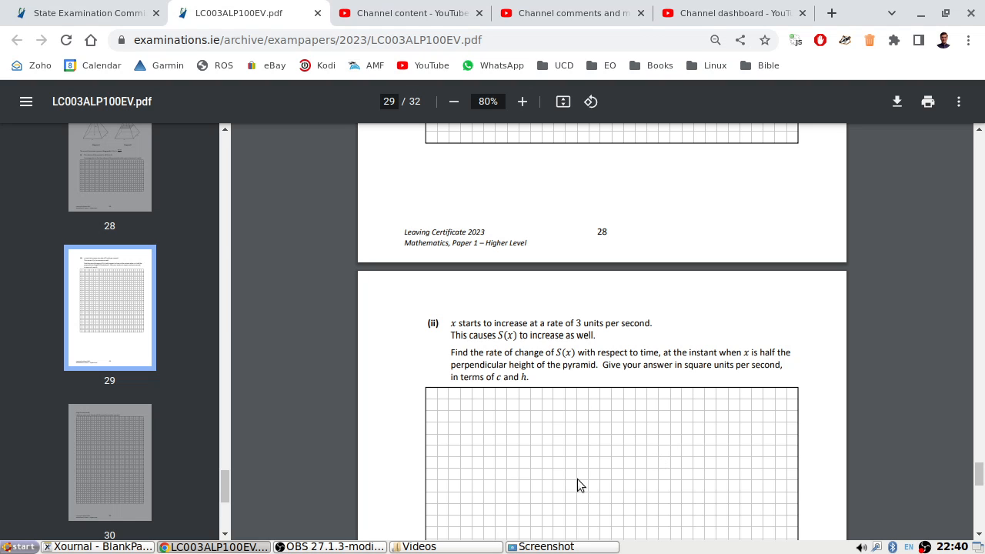